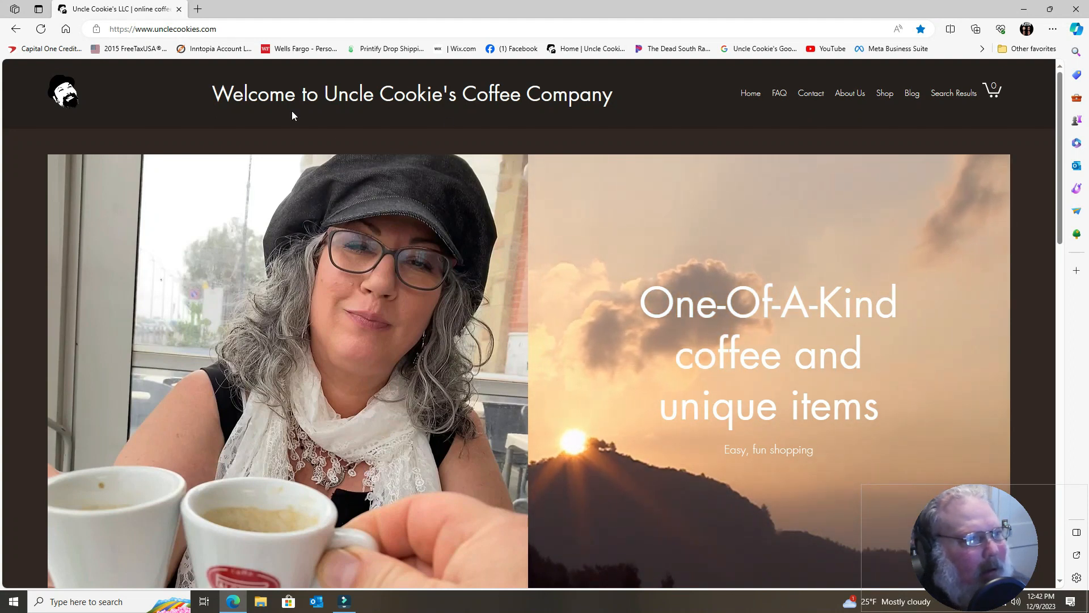
mouse_move(508, 282)
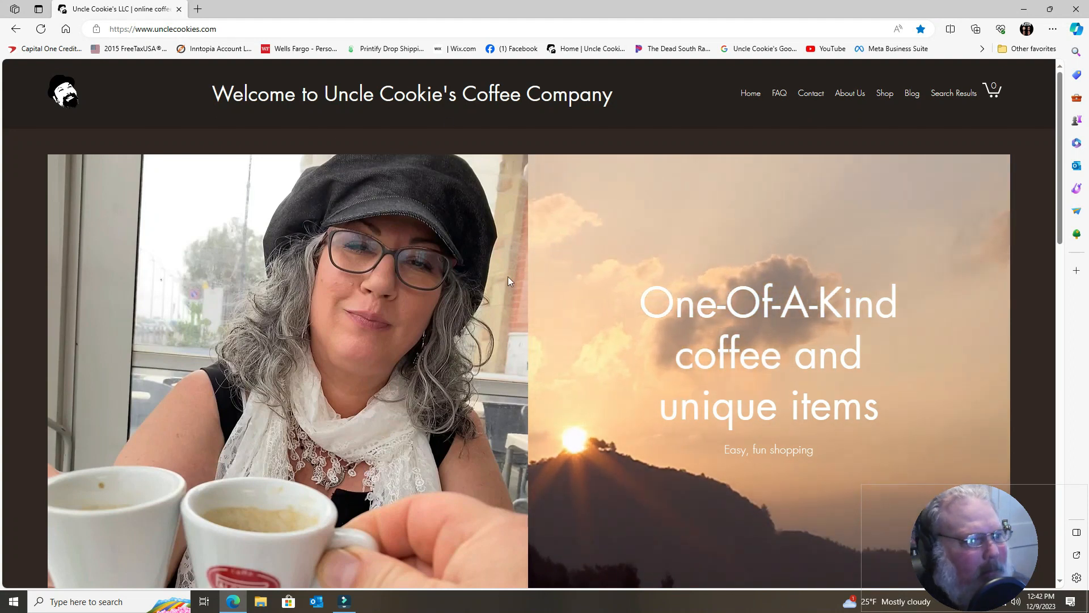
Scroll down through the home page and back up
scroll(down, 3)
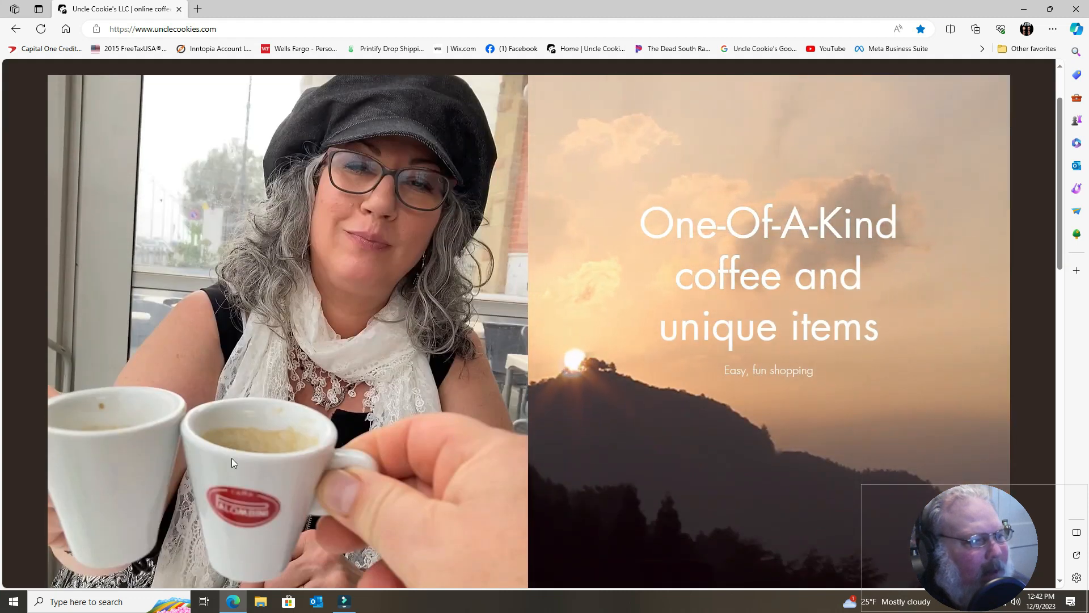
scroll(down, 3)
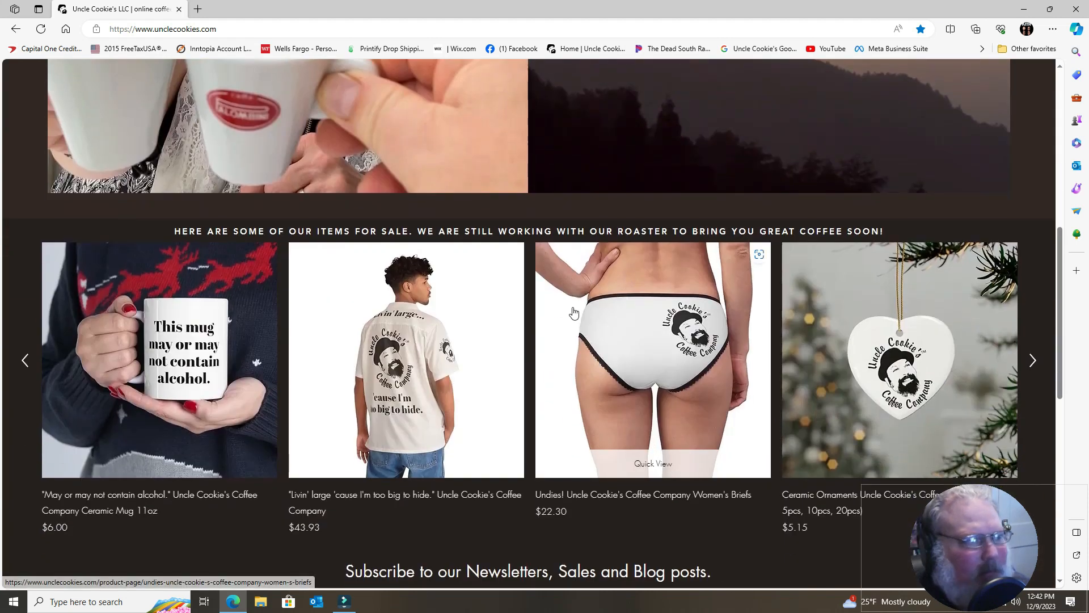
scroll(down, 3)
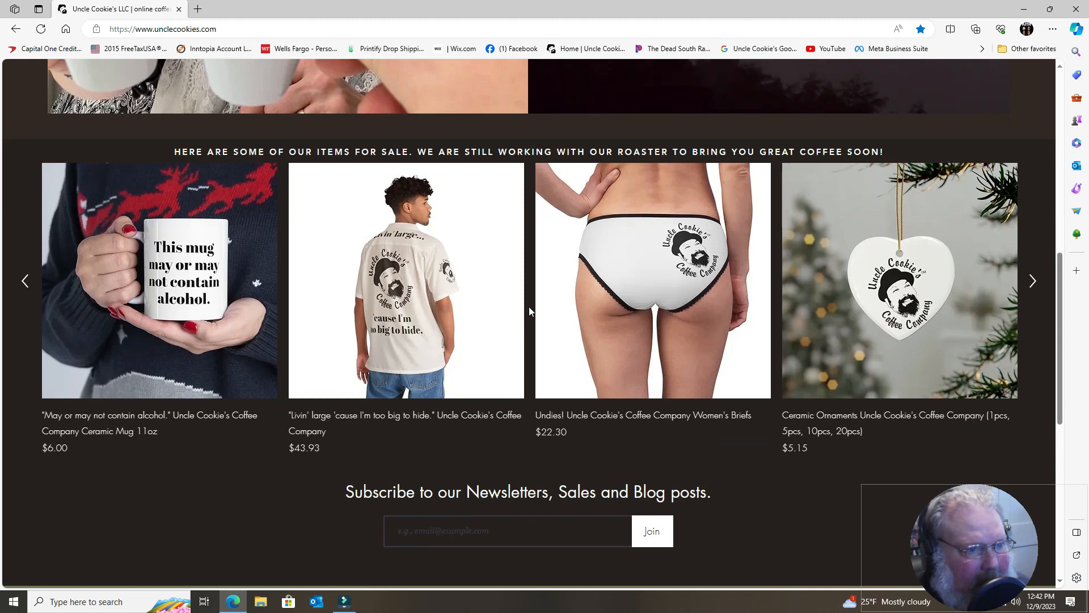
mouse_move(613, 270)
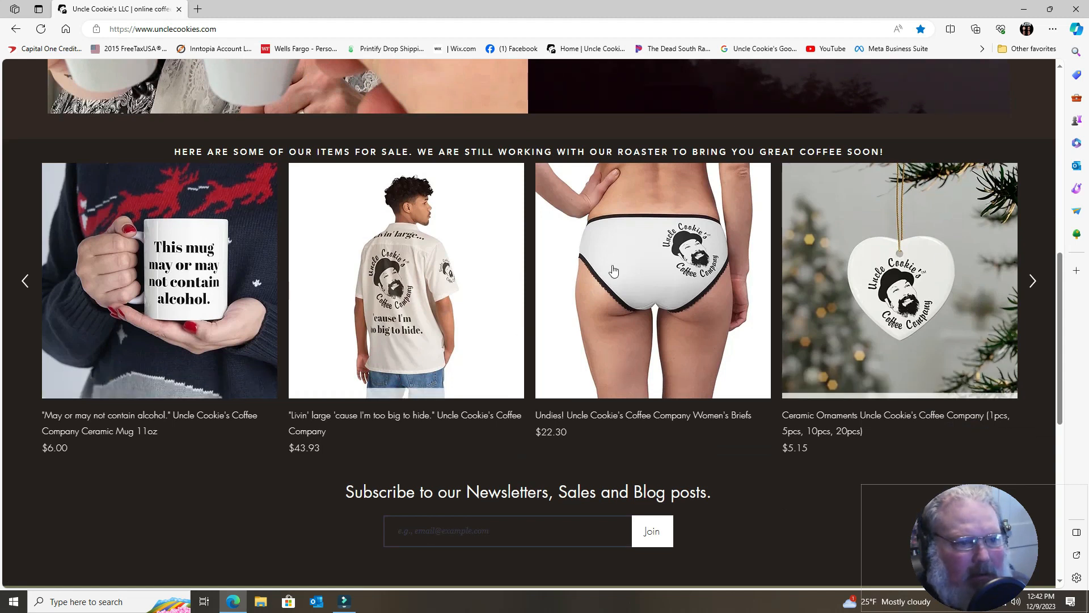
scroll(down, 3)
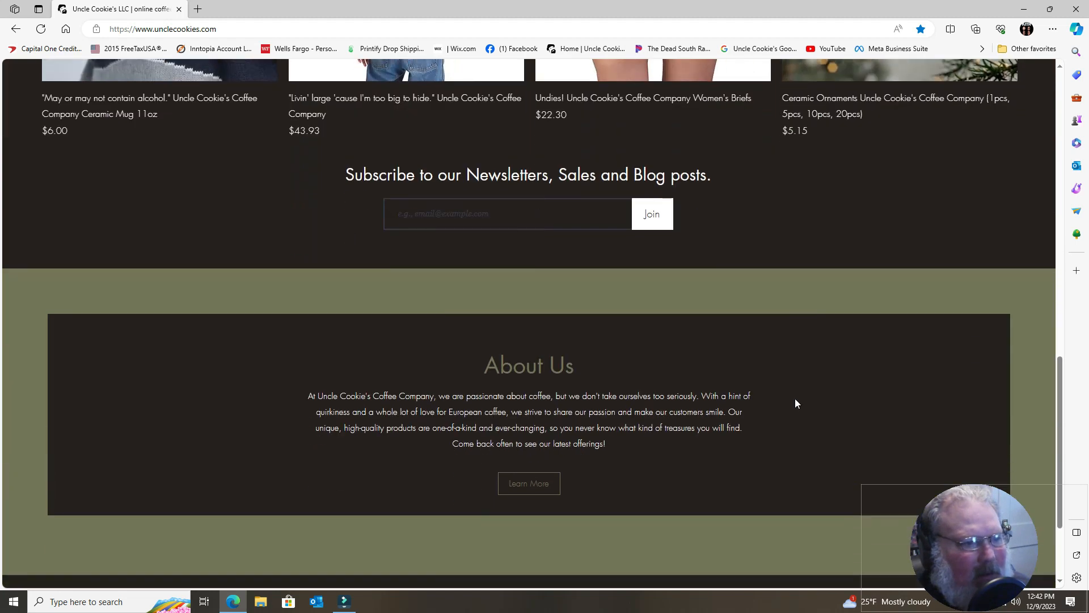
scroll(down, 3)
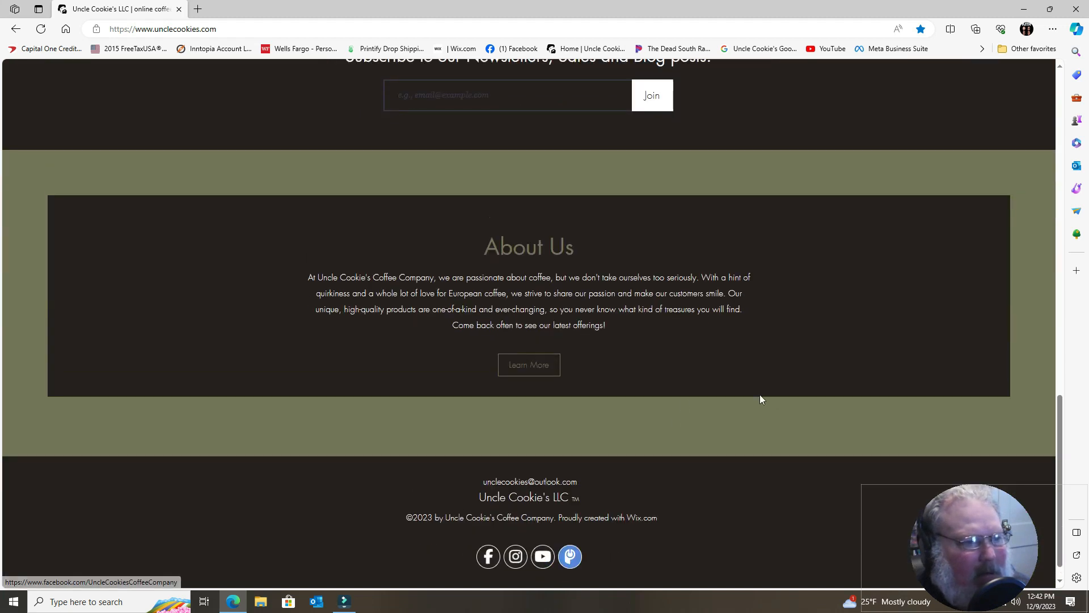
scroll(up, 3)
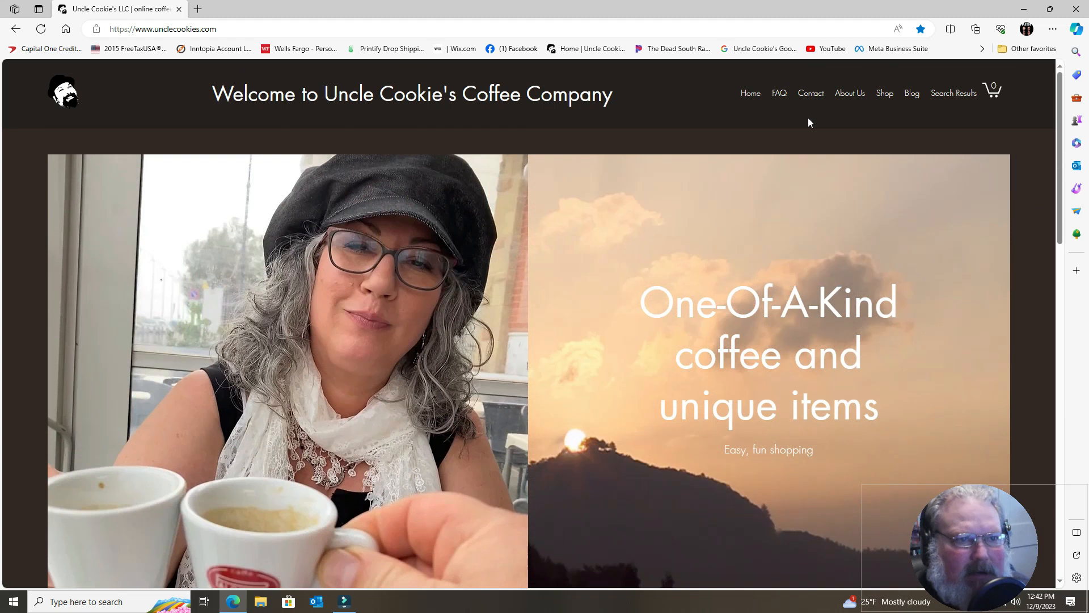
Visit the under-construction FAQ page, then go to the Contact Us message form
click(778, 93)
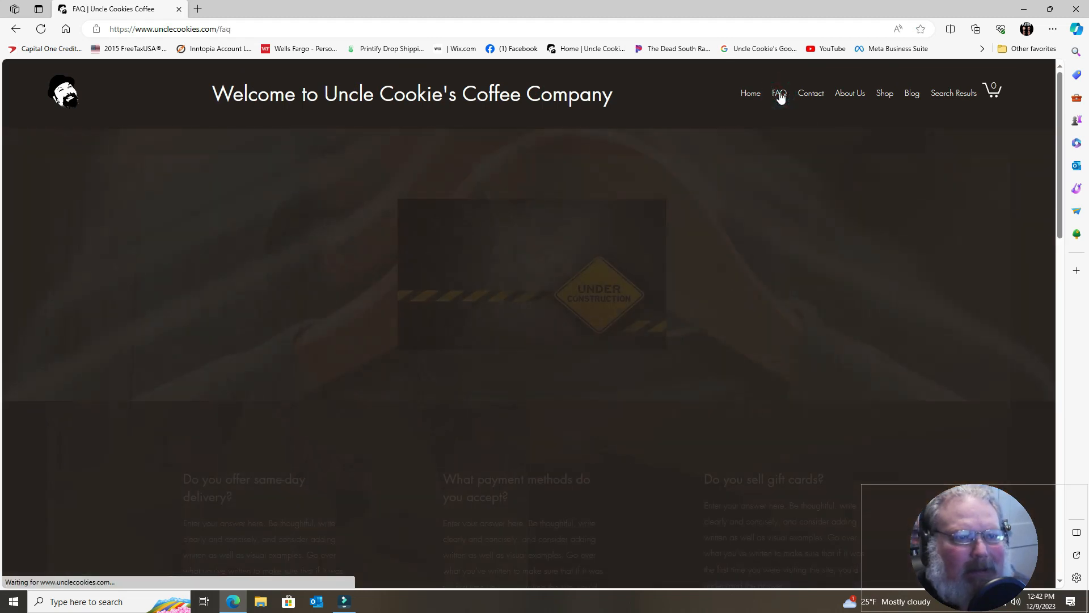
scroll(down, 3)
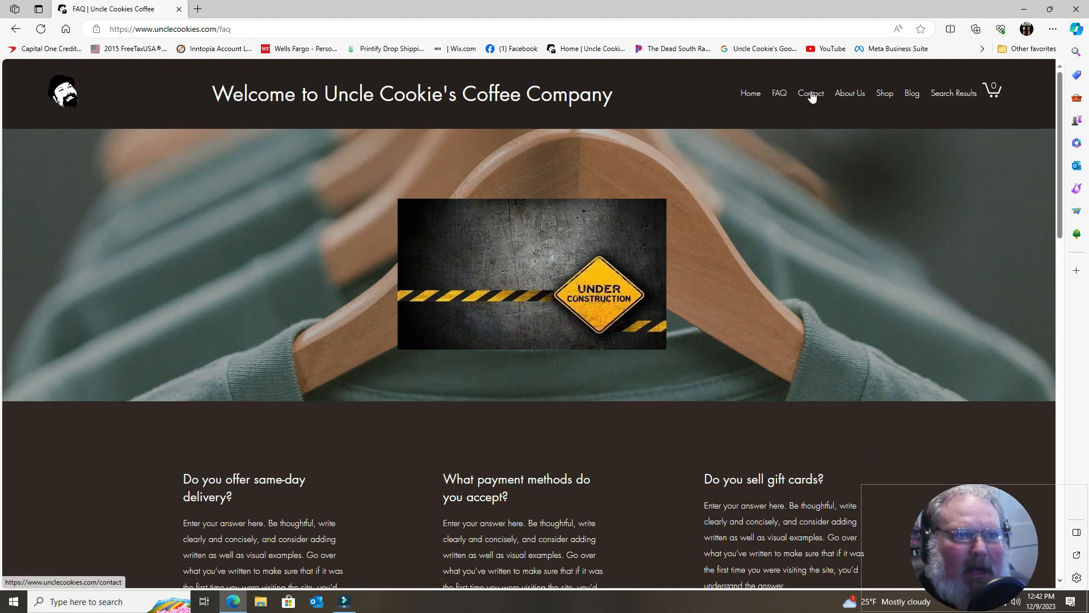
mouse_move(811, 97)
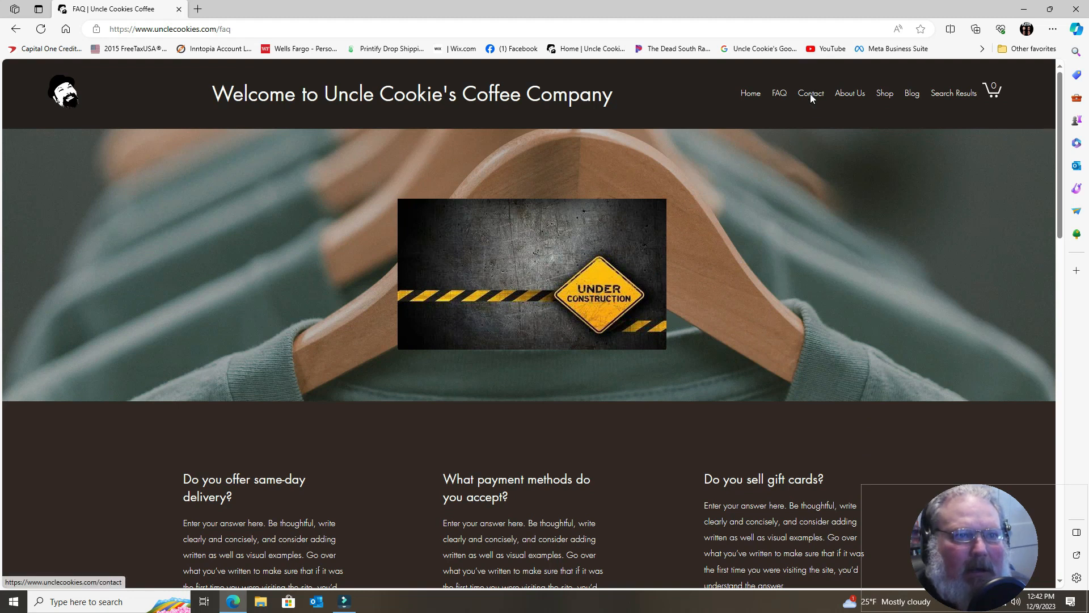
click(810, 93)
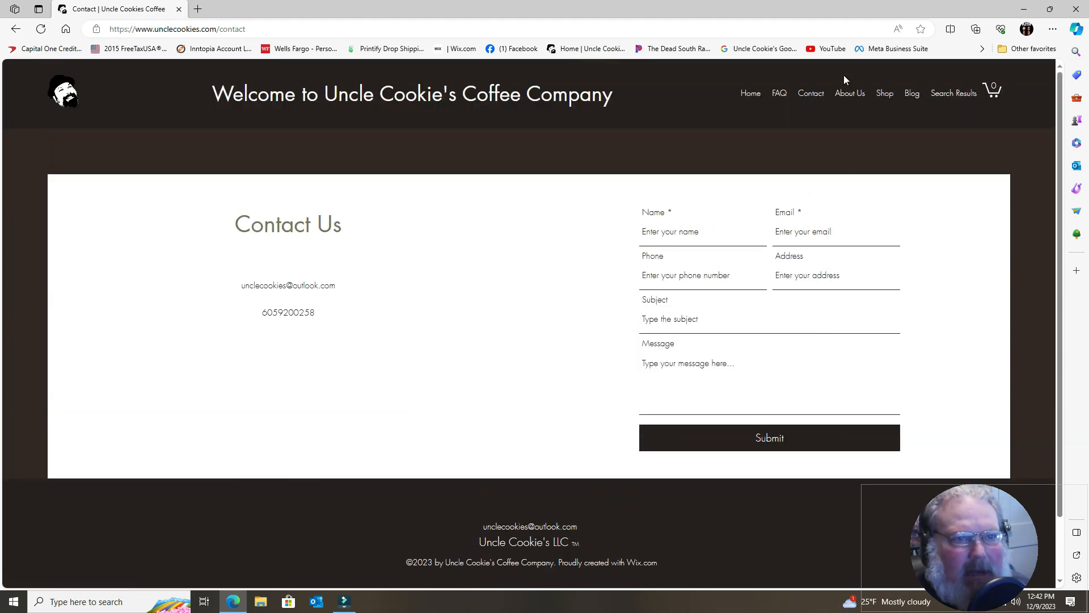
Open About Us and scroll through the company story and couple's photo
click(849, 93)
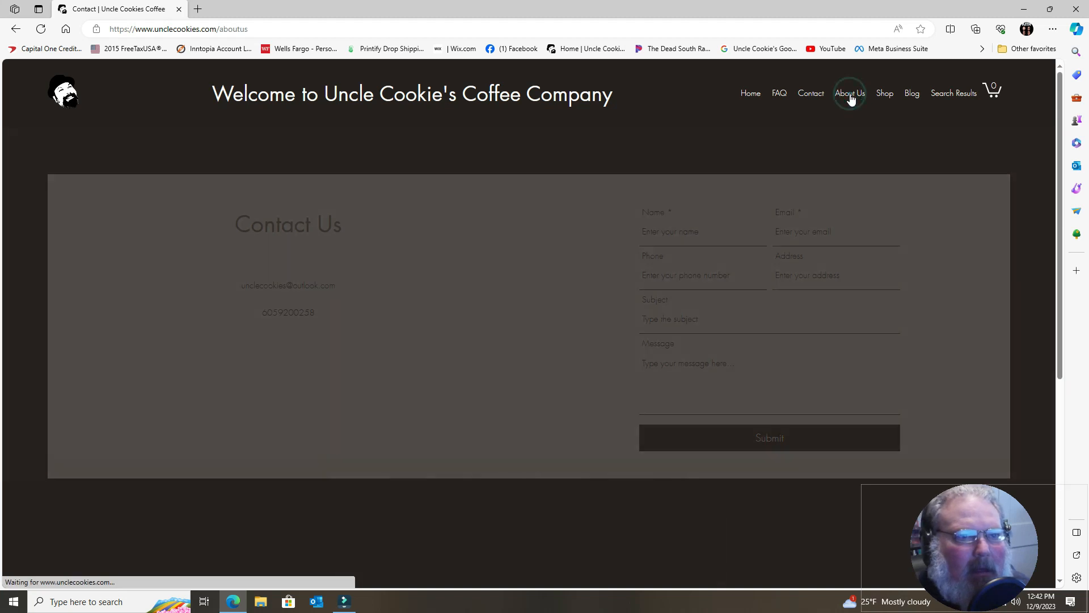
click(850, 93)
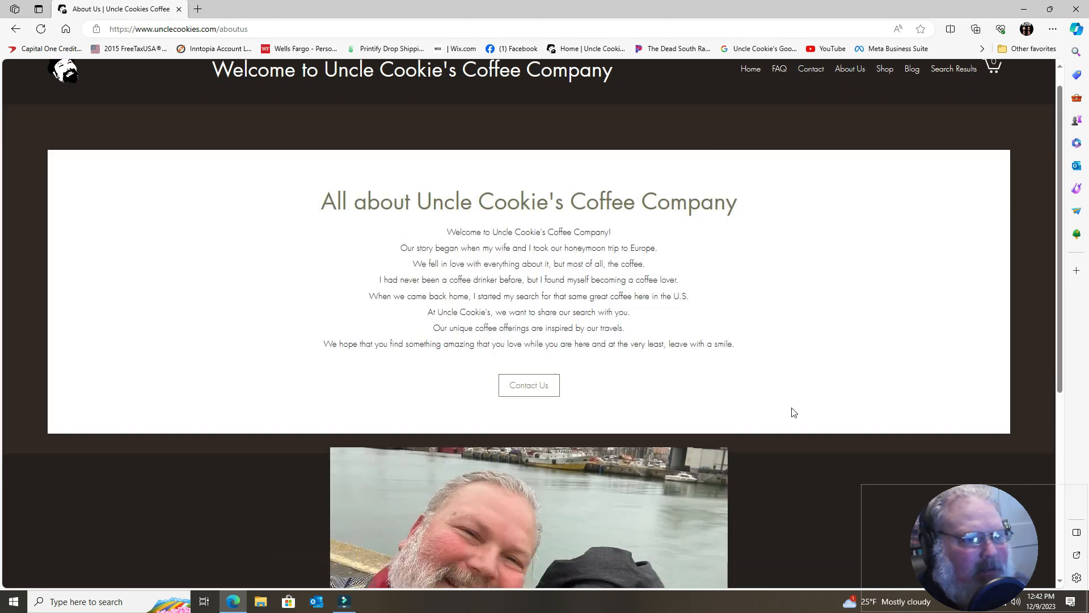
scroll(down, 3)
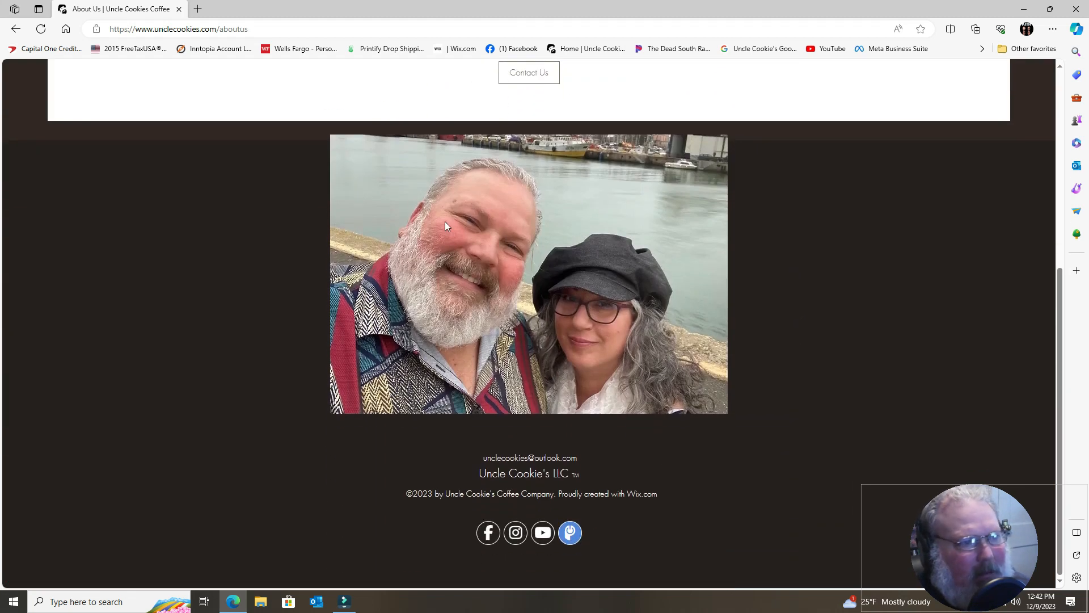
mouse_move(563, 366)
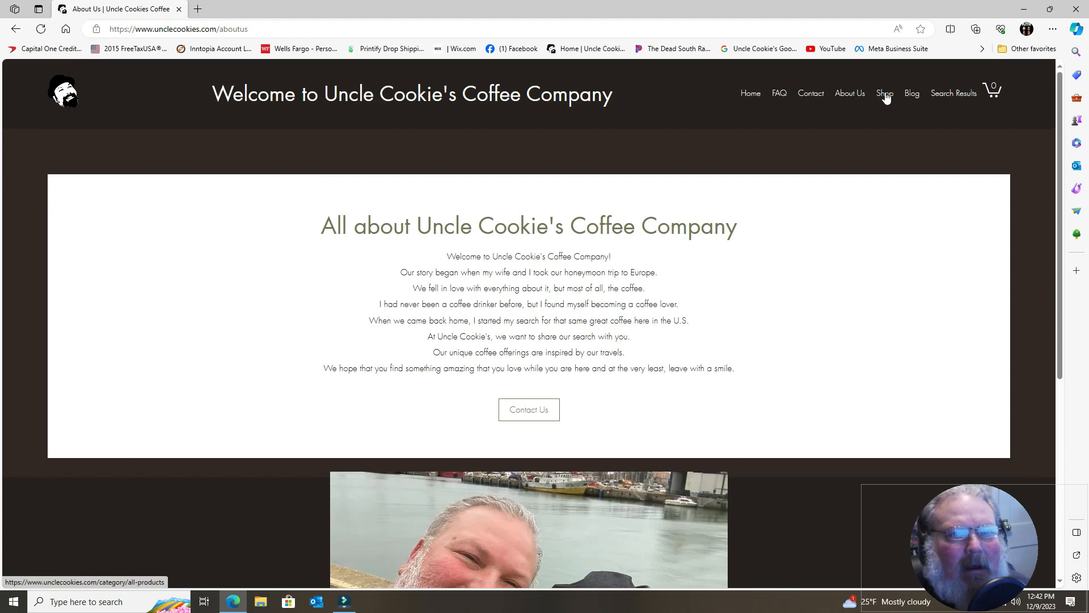
Go to Shop to see twelve priced items, including mugs, shirts and stickers
click(884, 93)
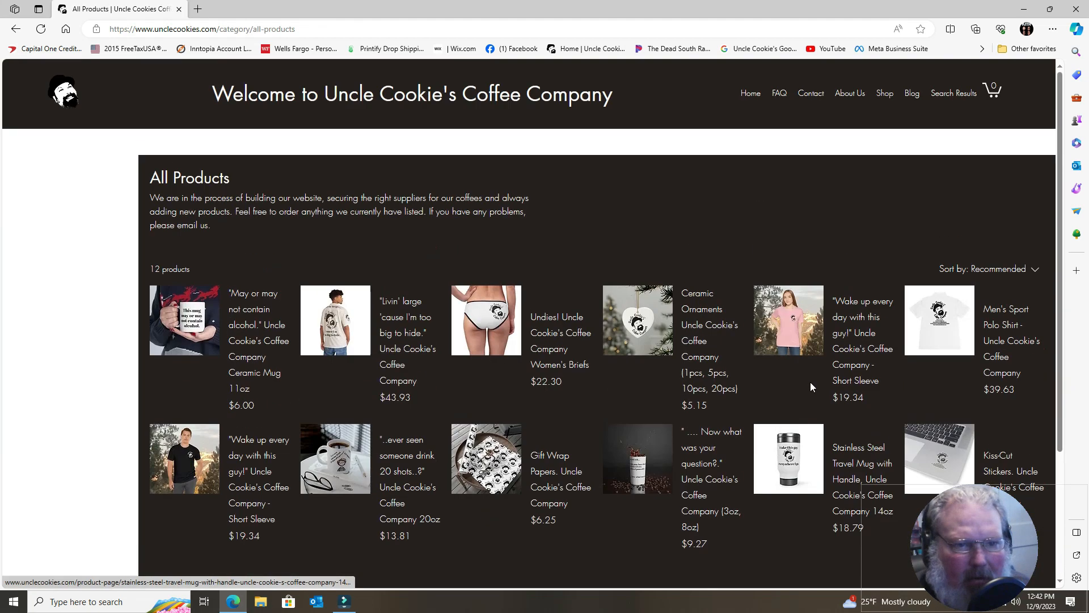
mouse_move(724, 347)
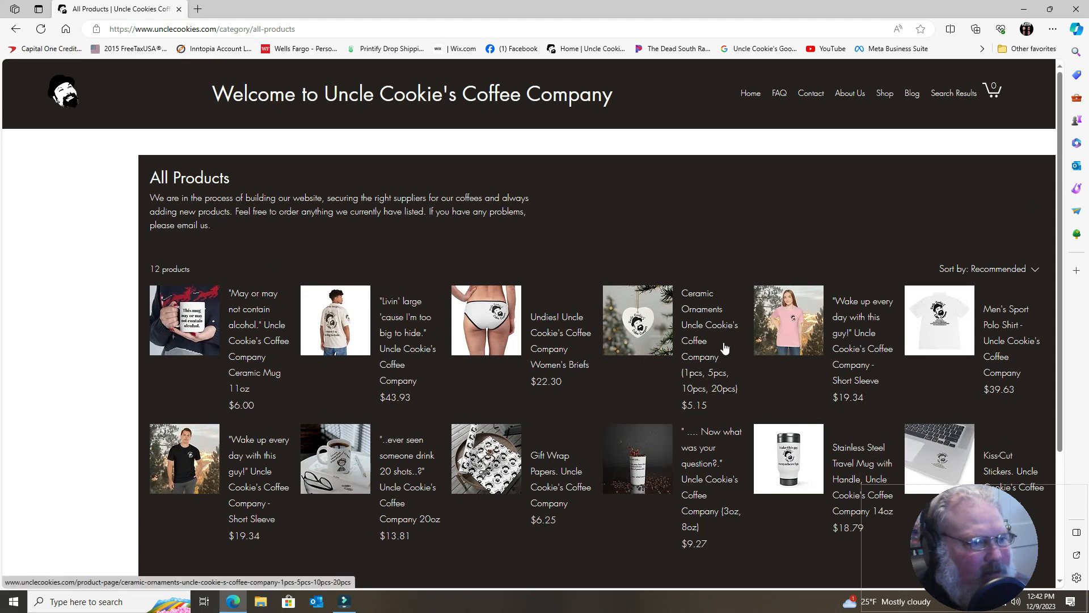
mouse_move(912, 93)
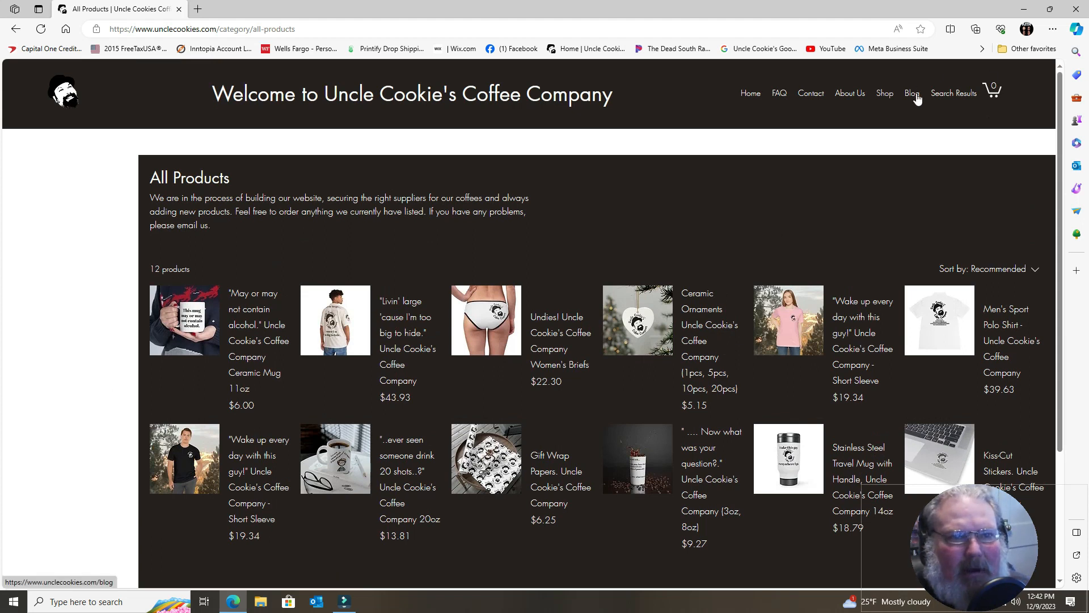
Open the Blog and scroll through all posts down to the footer
click(912, 93)
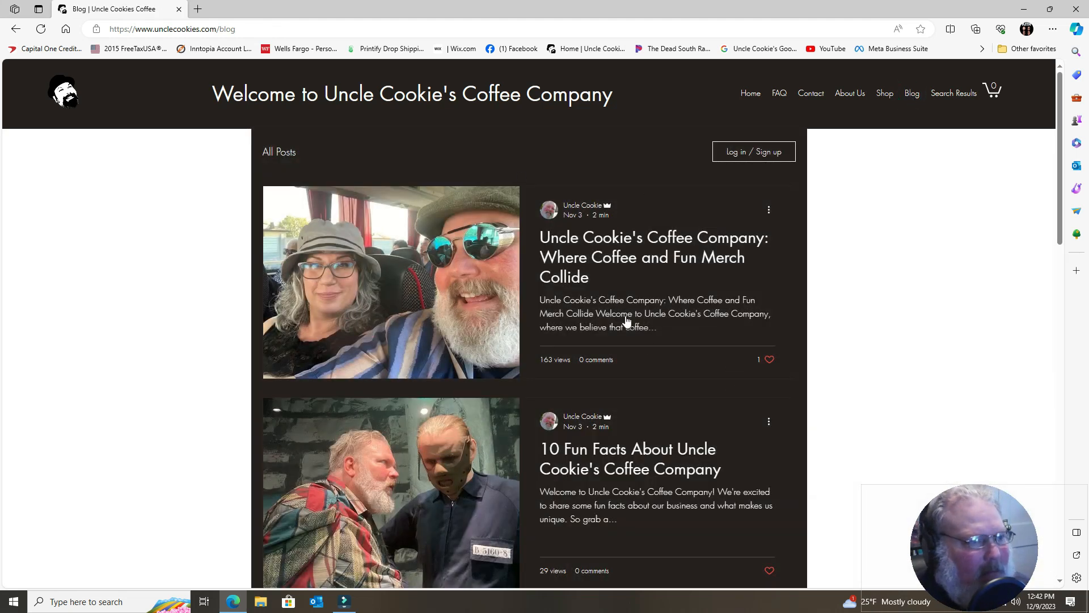
scroll(down, 3)
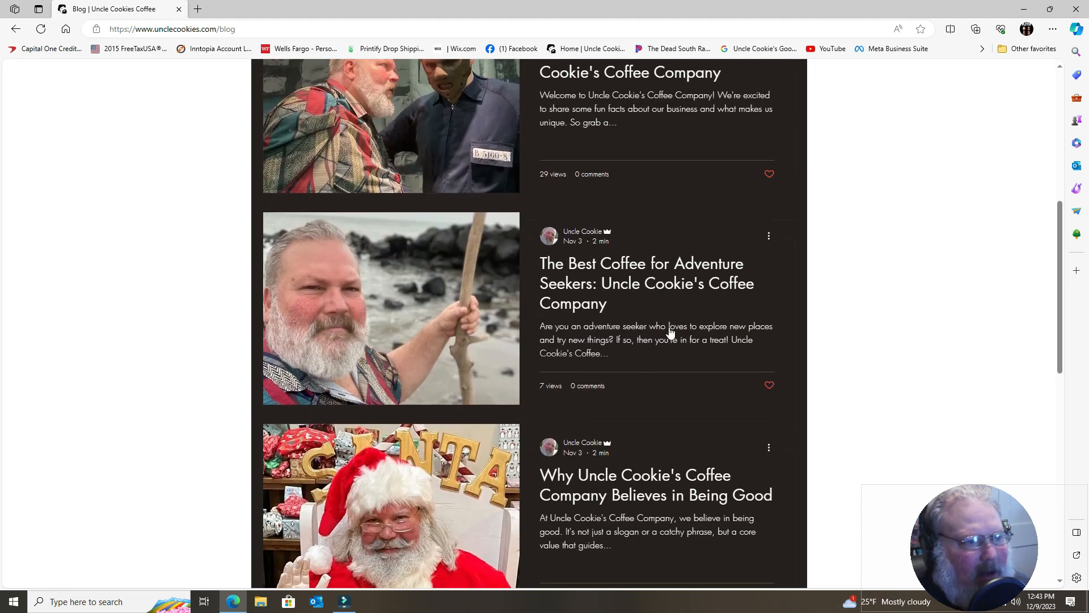
scroll(down, 3)
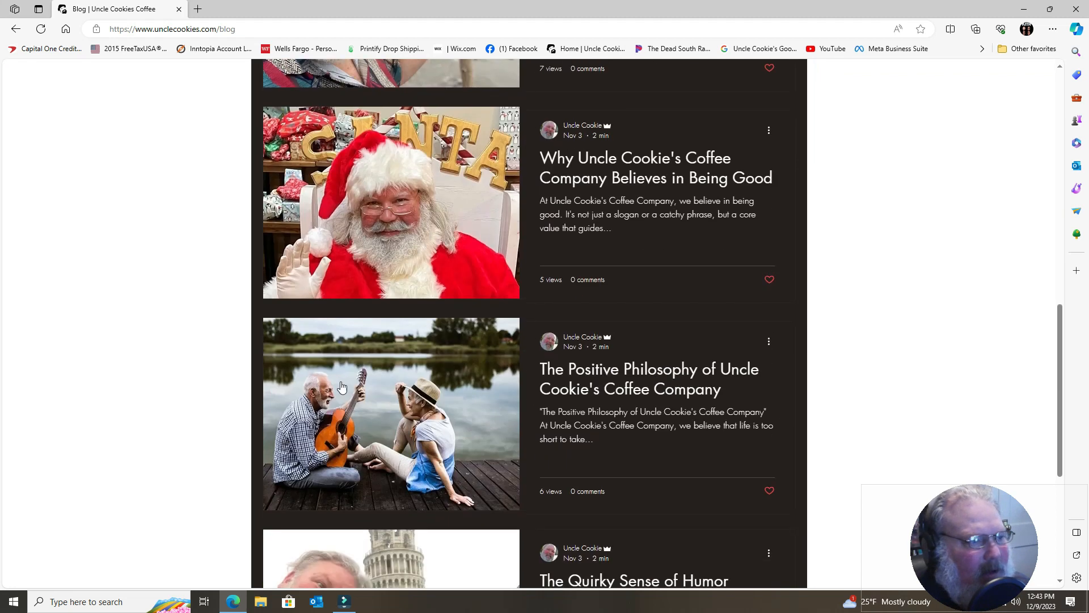
mouse_move(426, 453)
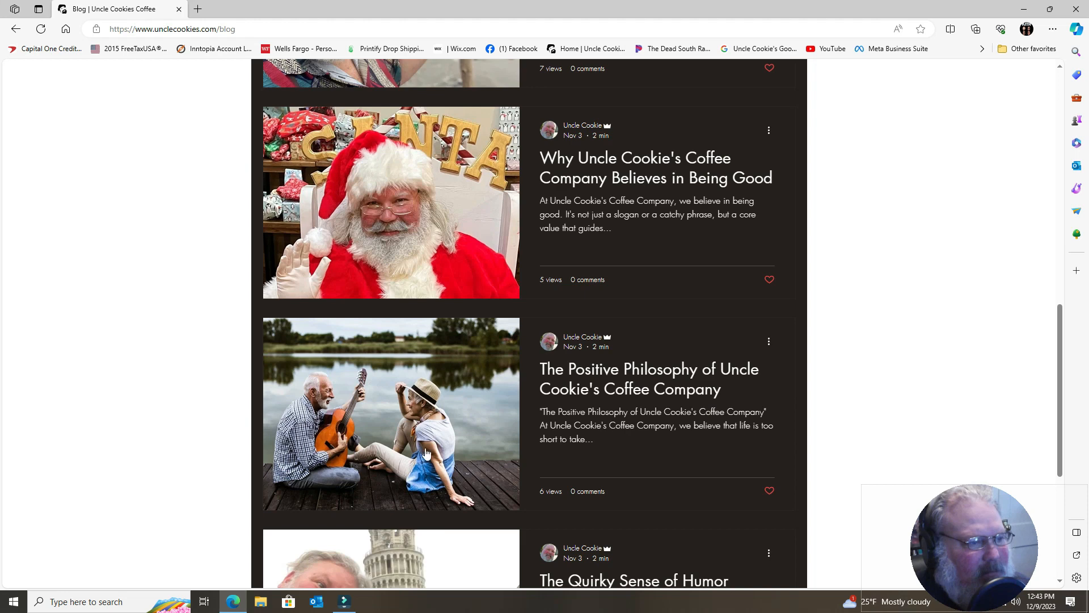
scroll(down, 3)
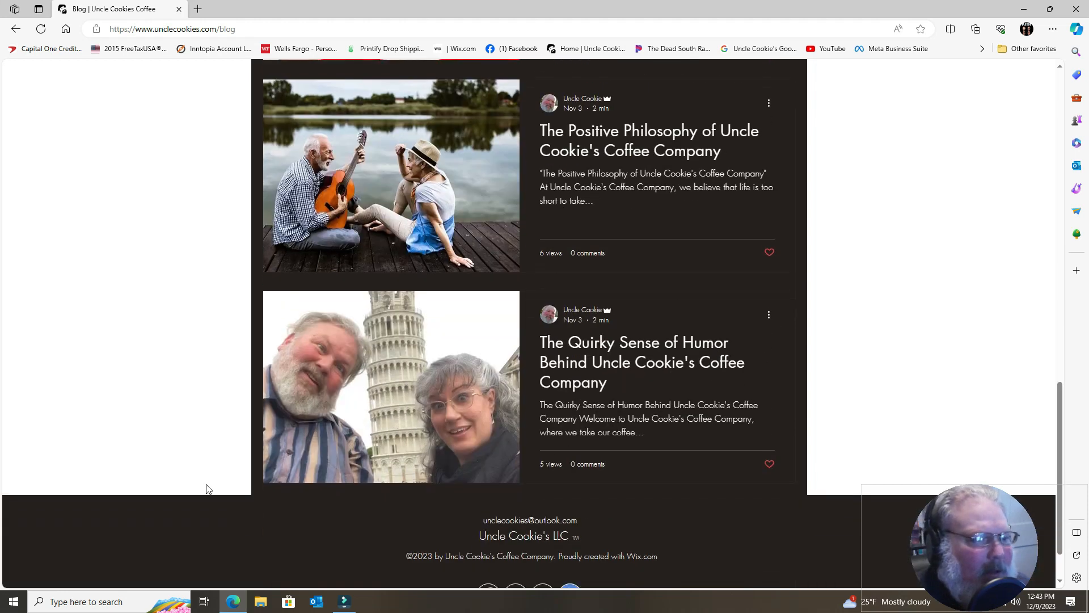
scroll(up, 3)
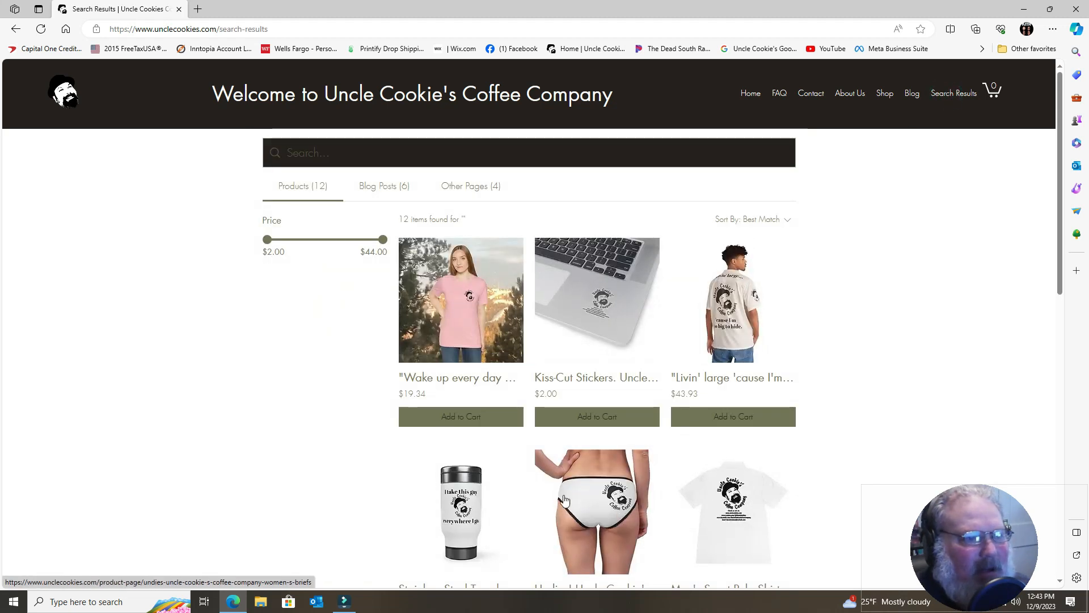
mouse_move(535, 434)
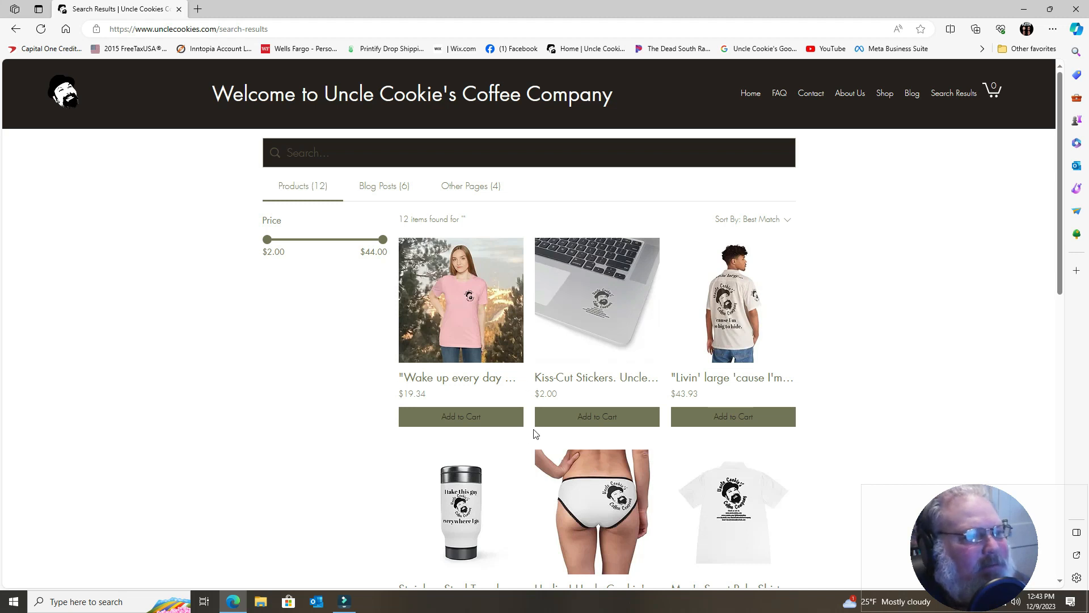
mouse_move(926, 136)
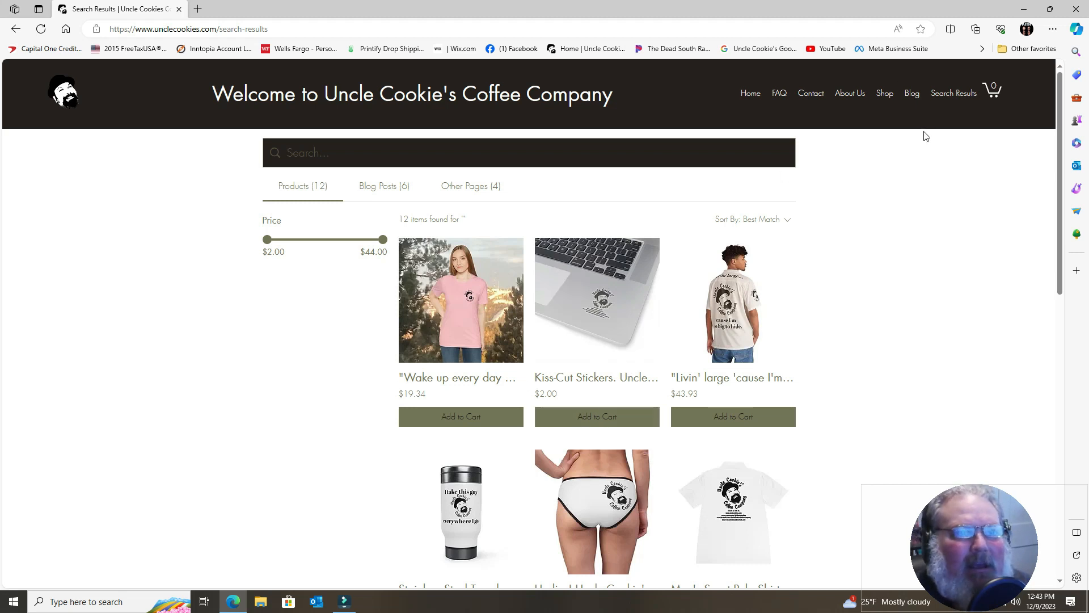
Open the cart from the header icon, showing an empty cart
click(991, 89)
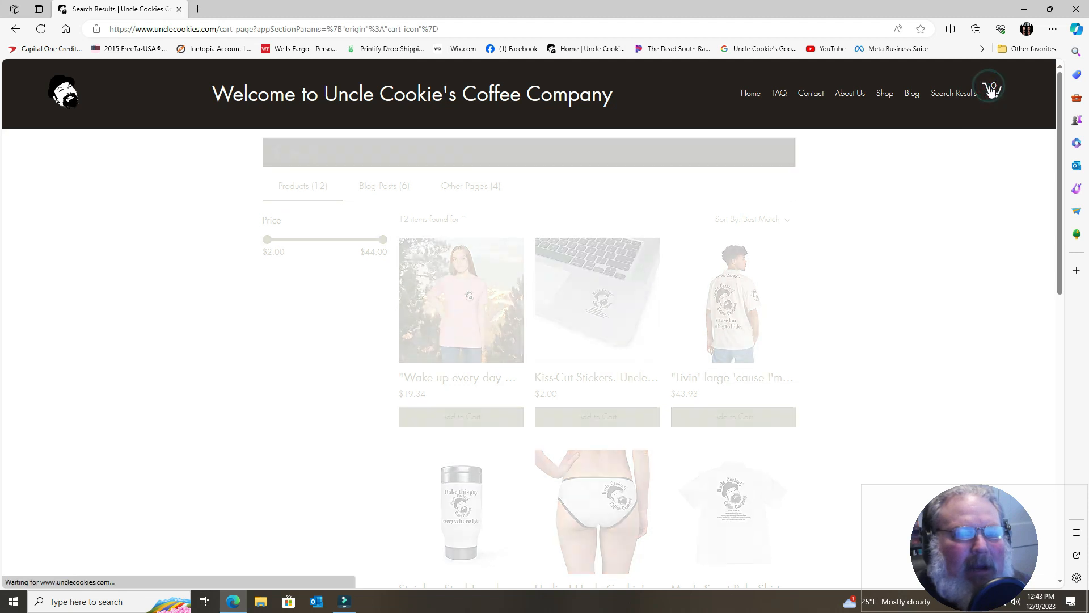
click(990, 89)
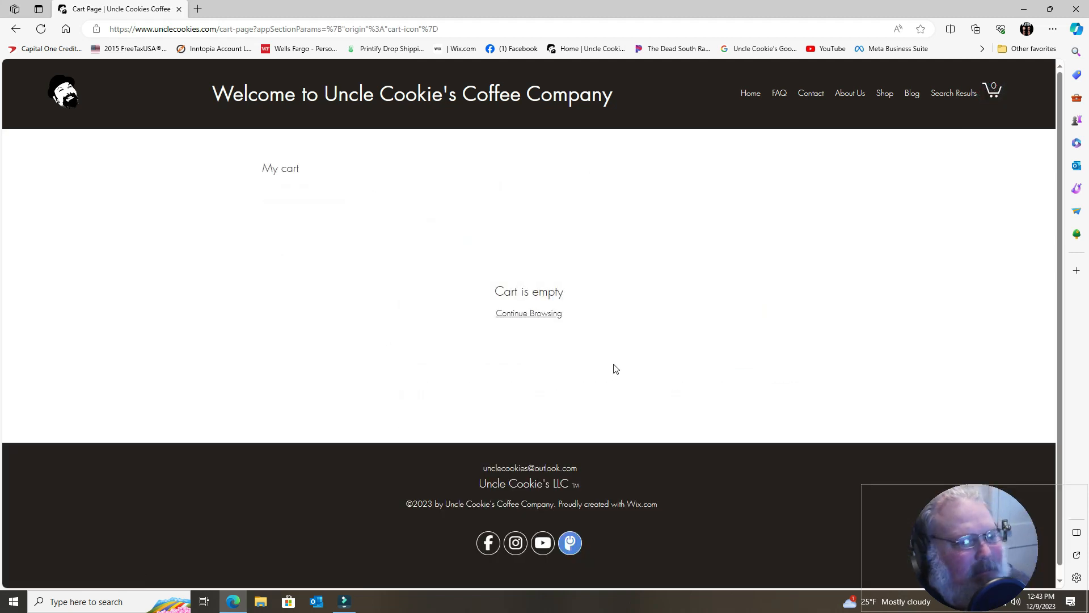